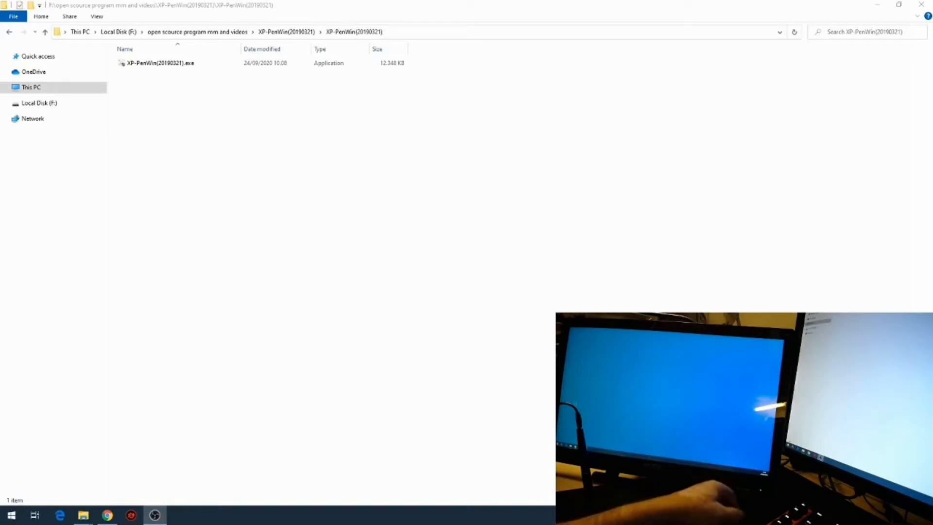
Run the XP-PenWin(20190321).exe installer as administrator from File Explorer.
{"action": "left_click", "coordinate": [161, 64]}
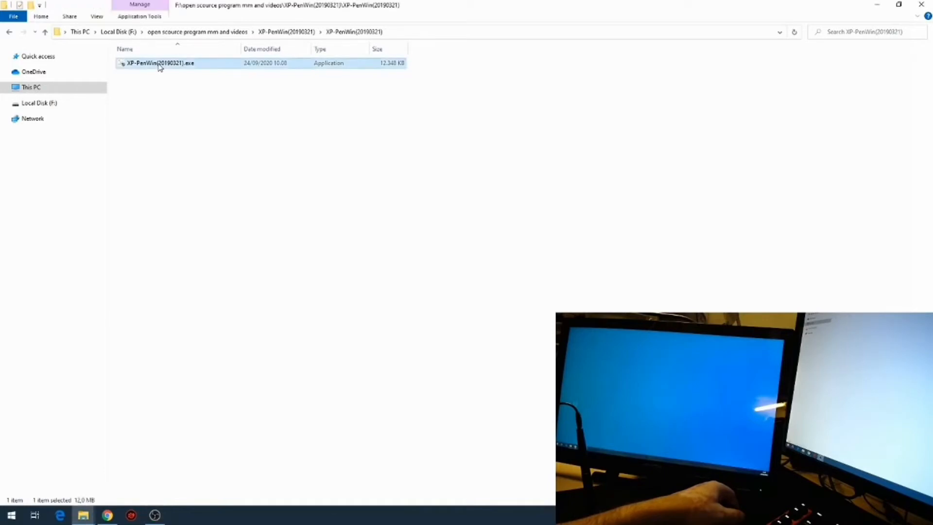
{"action": "right_click", "coordinate": [160, 63]}
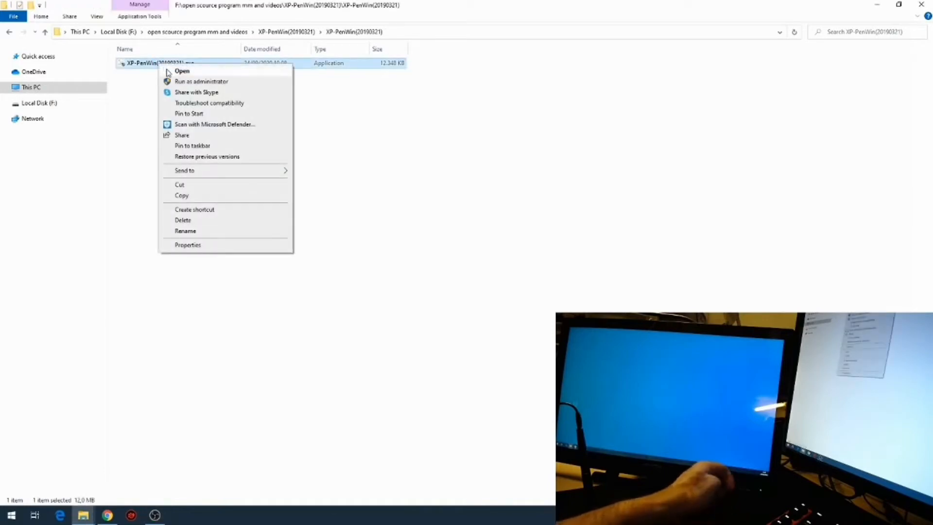
{"action": "mouse_move", "coordinate": [177, 83]}
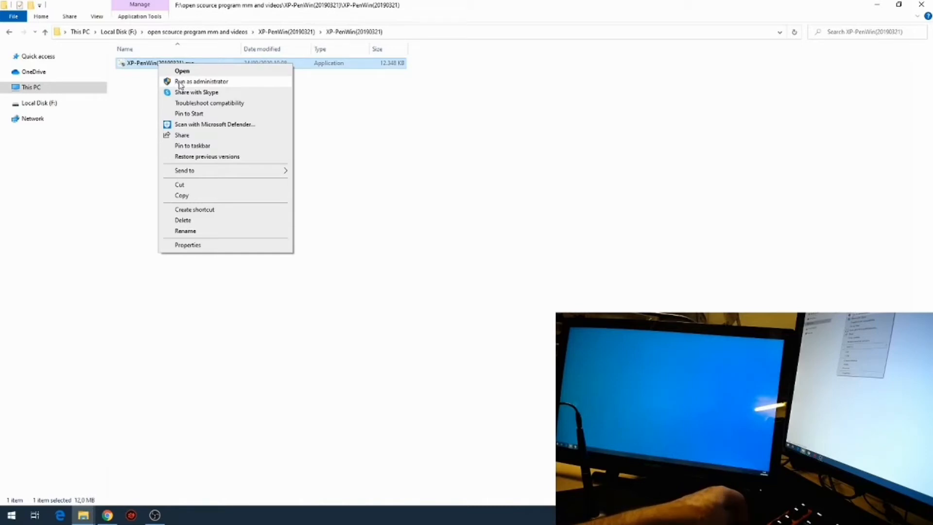
{"action": "left_click", "coordinate": [182, 71]}
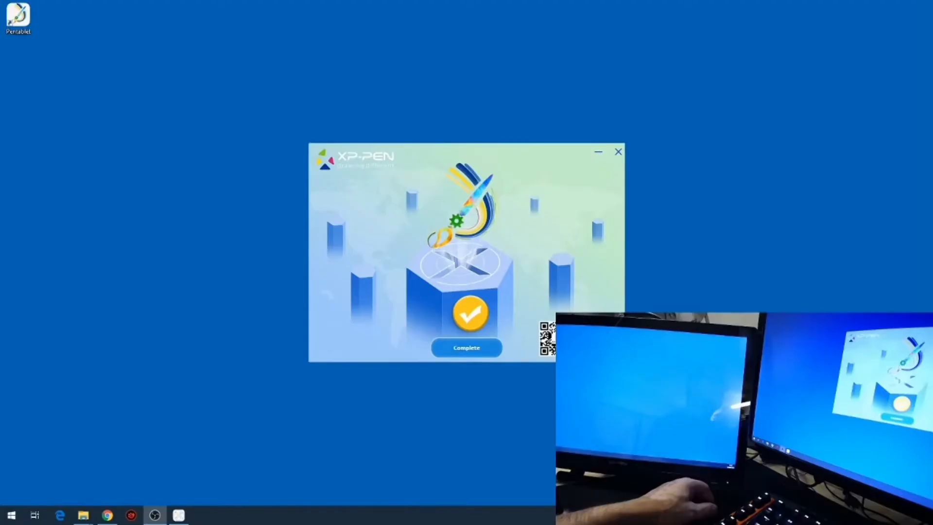
{"action": "mouse_move", "coordinate": [792, 245]}
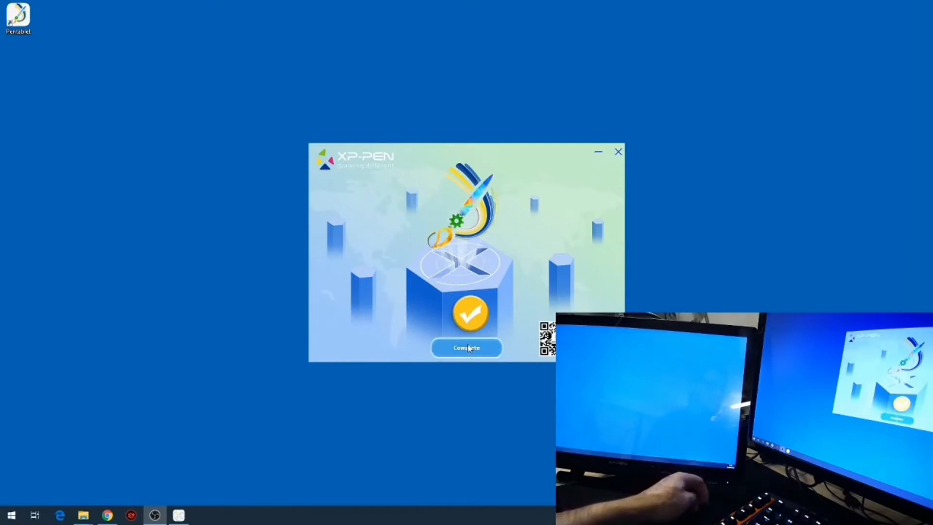
Click Complete on the XP-Pen installer's finish screen to close it.
{"action": "left_click", "coordinate": [466, 347]}
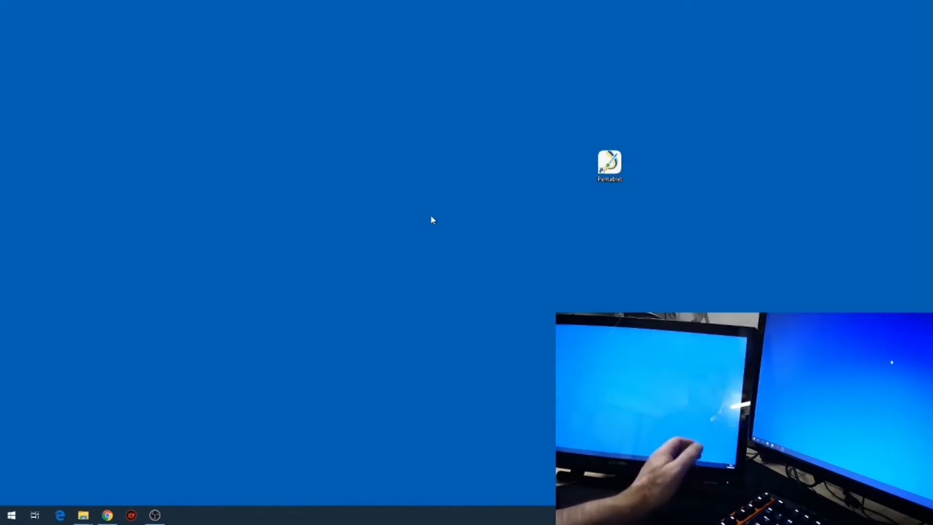
{"action": "mouse_move", "coordinate": [565, 177]}
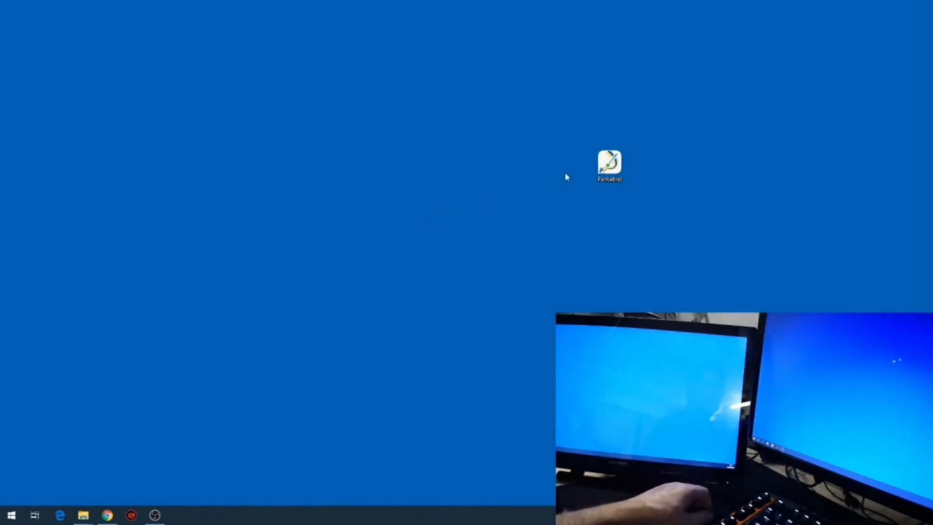
{"action": "double_click", "coordinate": [609, 166]}
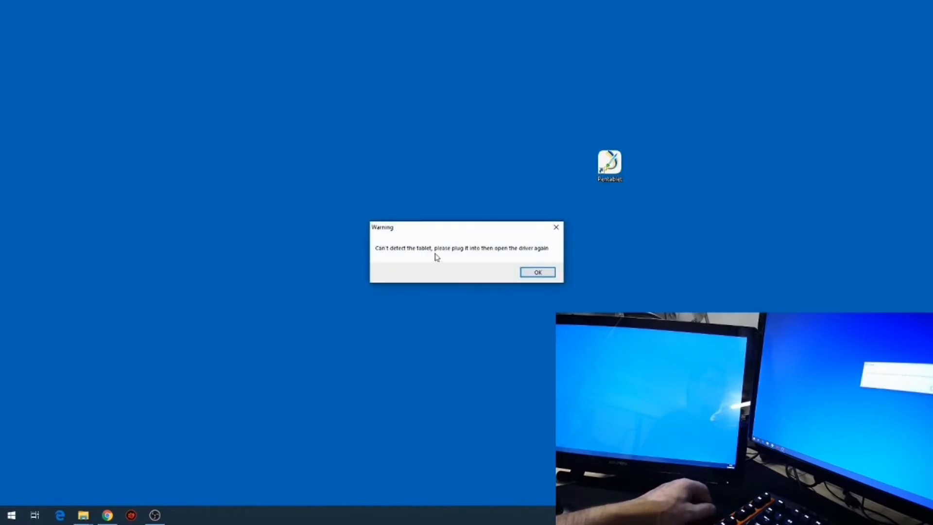
{"action": "mouse_move", "coordinate": [397, 252]}
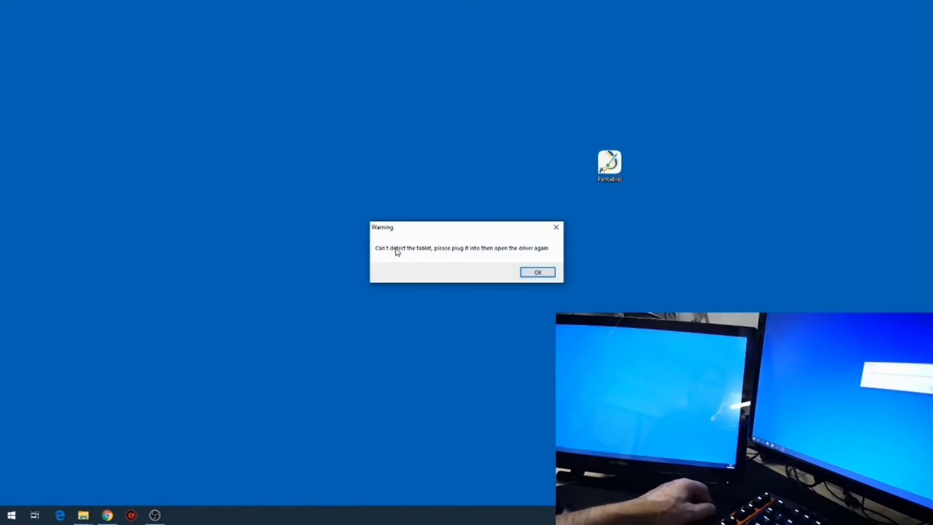
{"action": "mouse_move", "coordinate": [484, 256]}
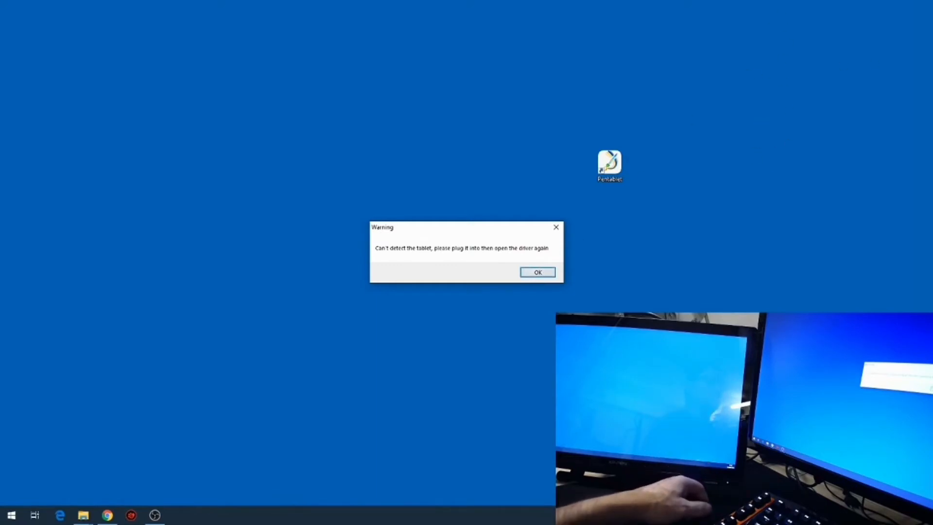
{"action": "left_click", "coordinate": [536, 272]}
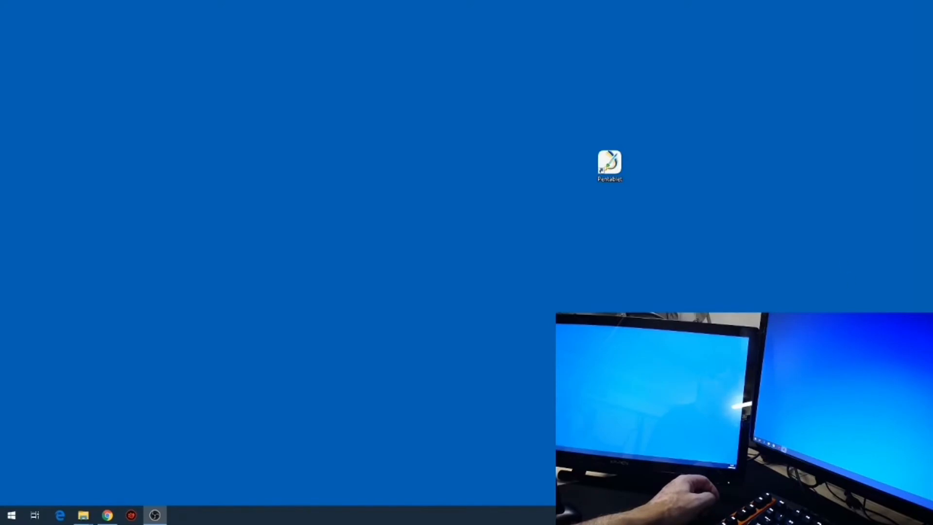
Launch PenTablet from its desktop icon to show the detected Artist22 Pro.
{"action": "left_click", "coordinate": [608, 165]}
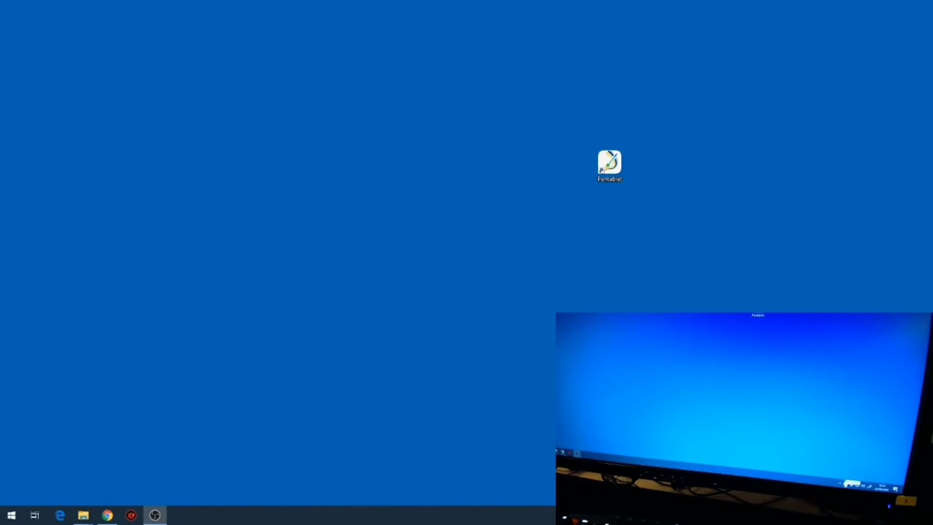
{"action": "double_click", "coordinate": [608, 165]}
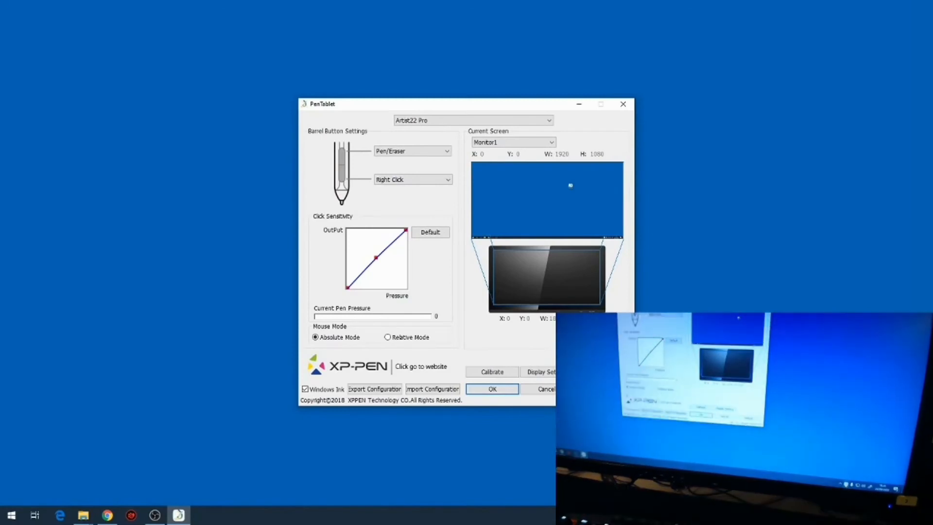